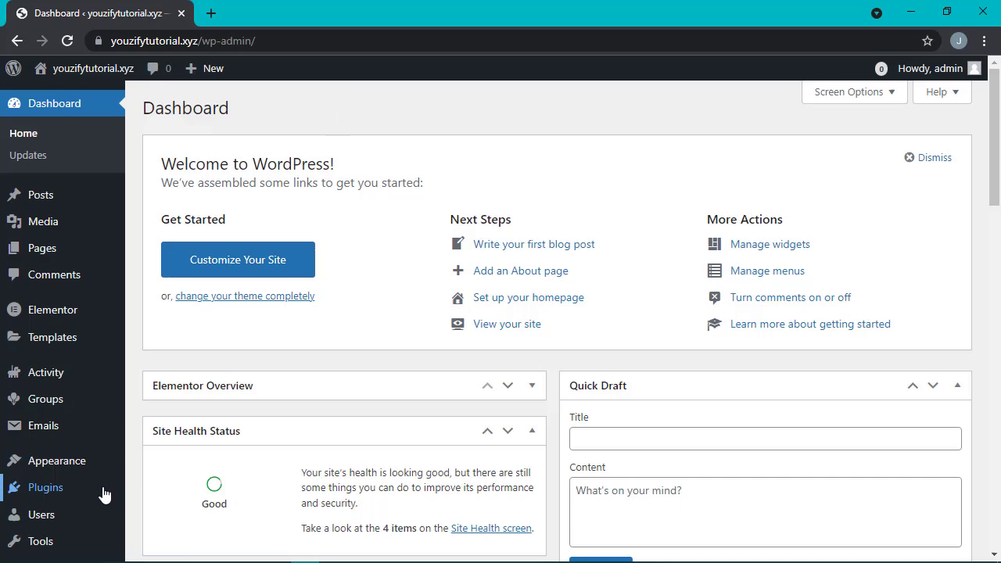
- Review the installed plugins list in the WordPress admin
left_click(45, 486)
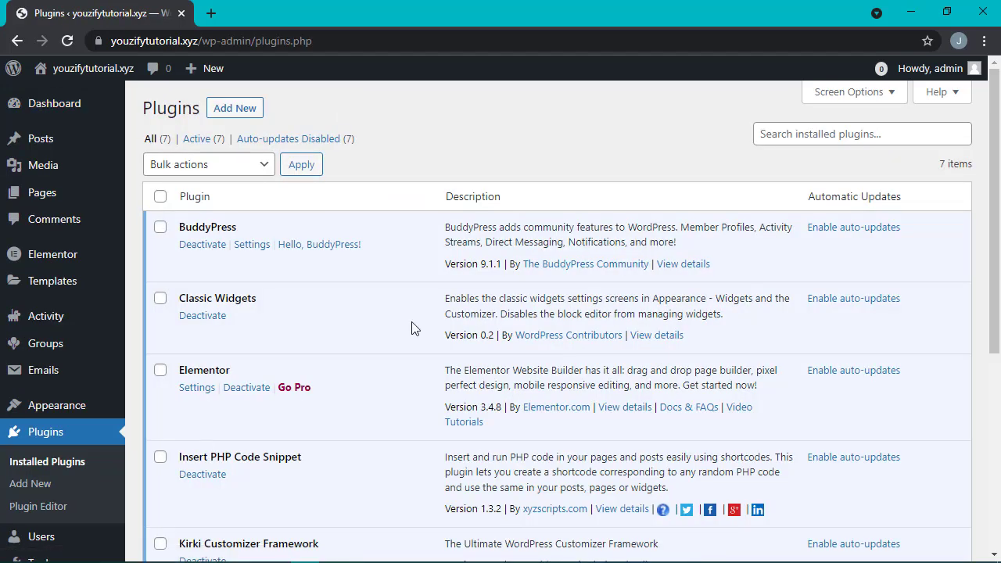
mouse_move(586, 207)
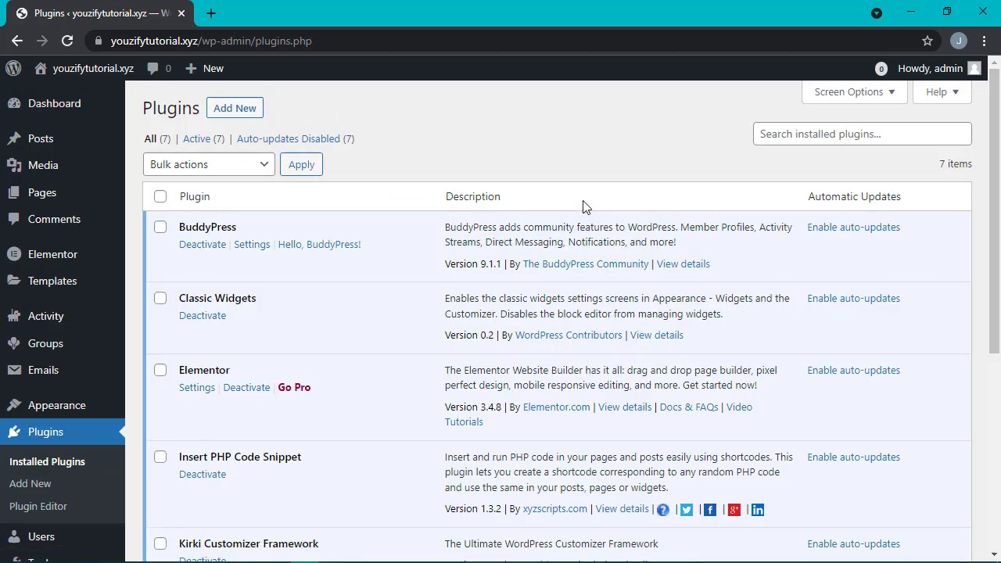
scroll("down", 3)
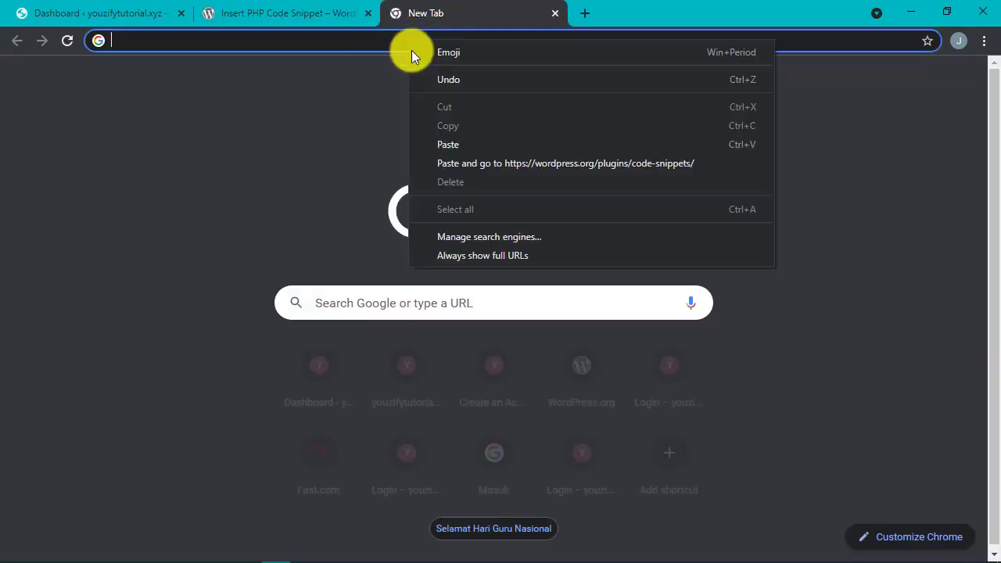
- Search Add Plugins for 'Insert PHP' and install the Insert PHP Code Snippet plugin
left_click(565, 162)
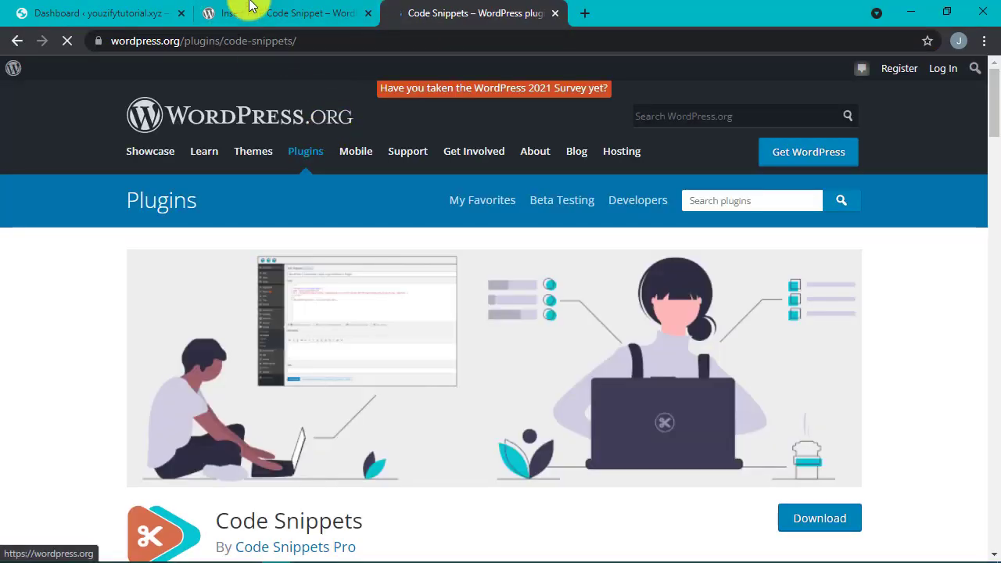
left_click(94, 13)
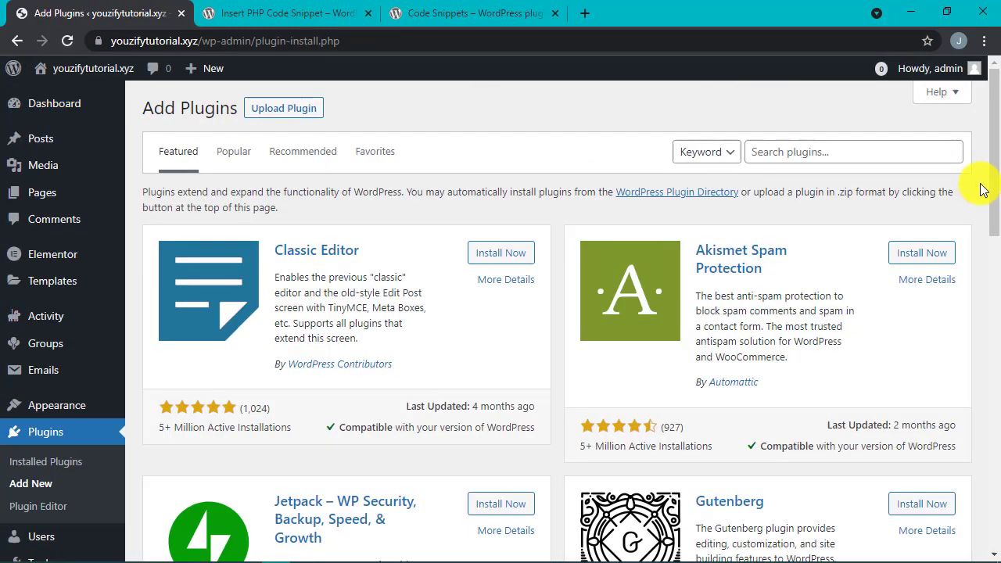
type("Insert PHP")
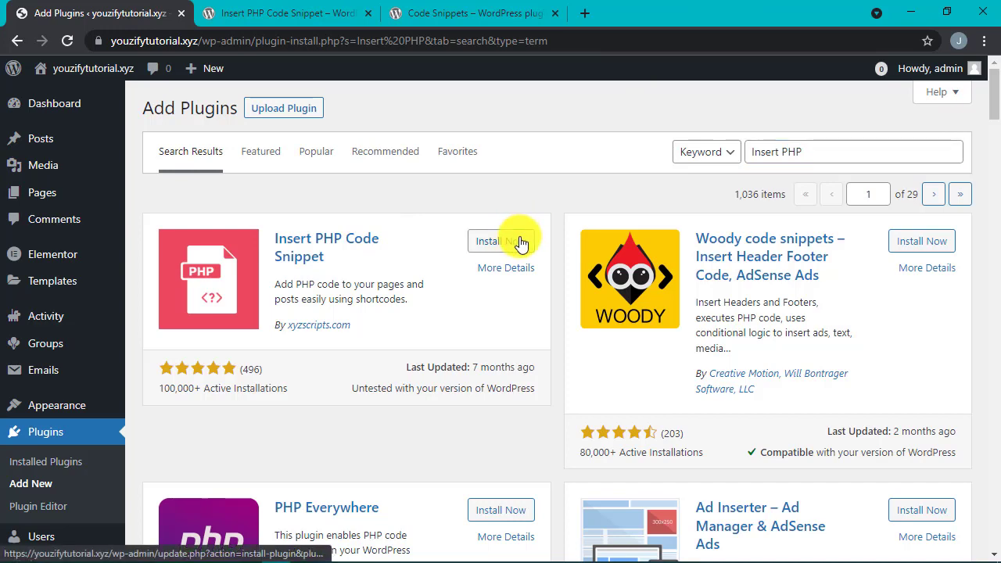
left_click(500, 241)
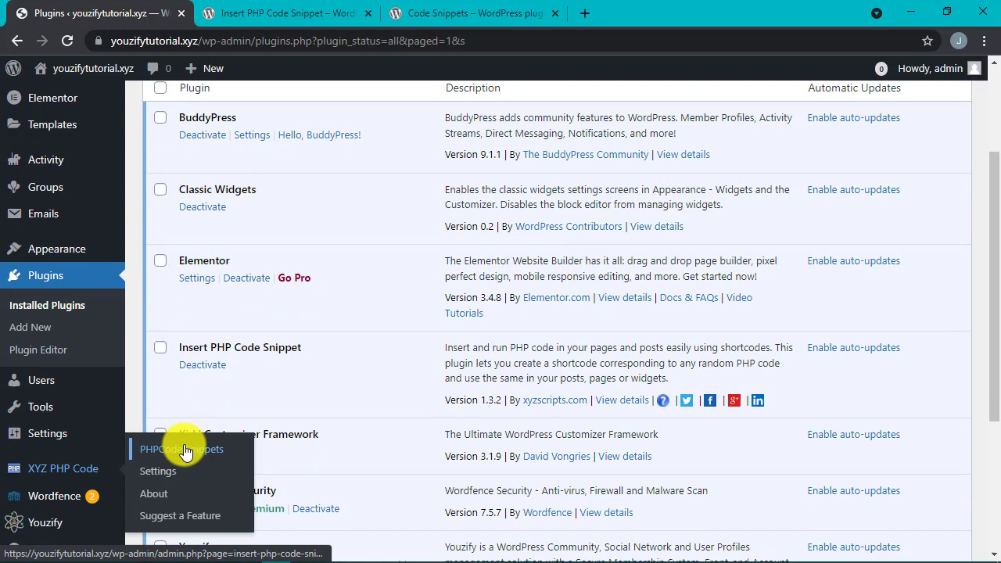
- Create a PHP snippet named 'Youzify - BuddyPress Add Telegram Social Login' with the Telegram login code
left_click(181, 449)
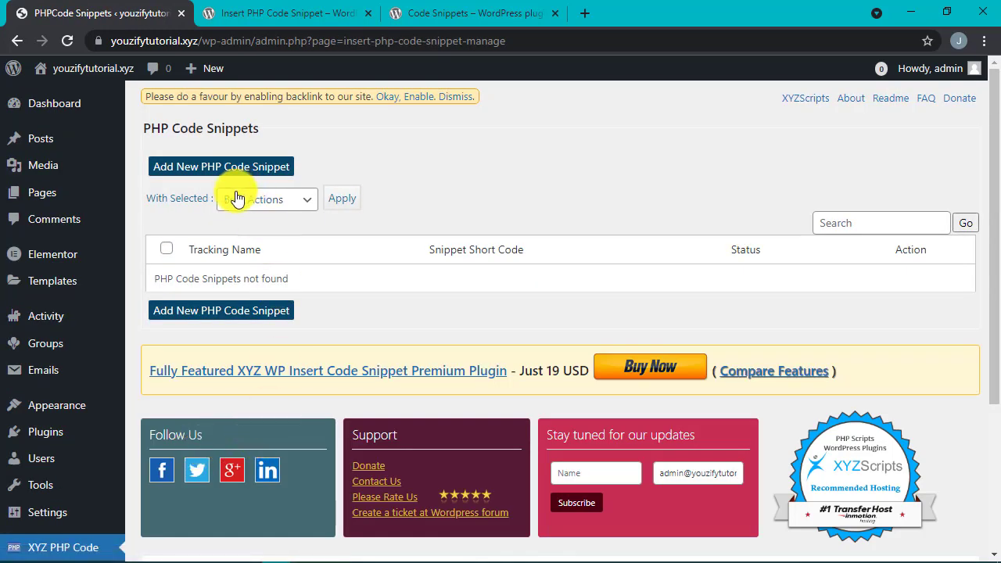
left_click(220, 166)
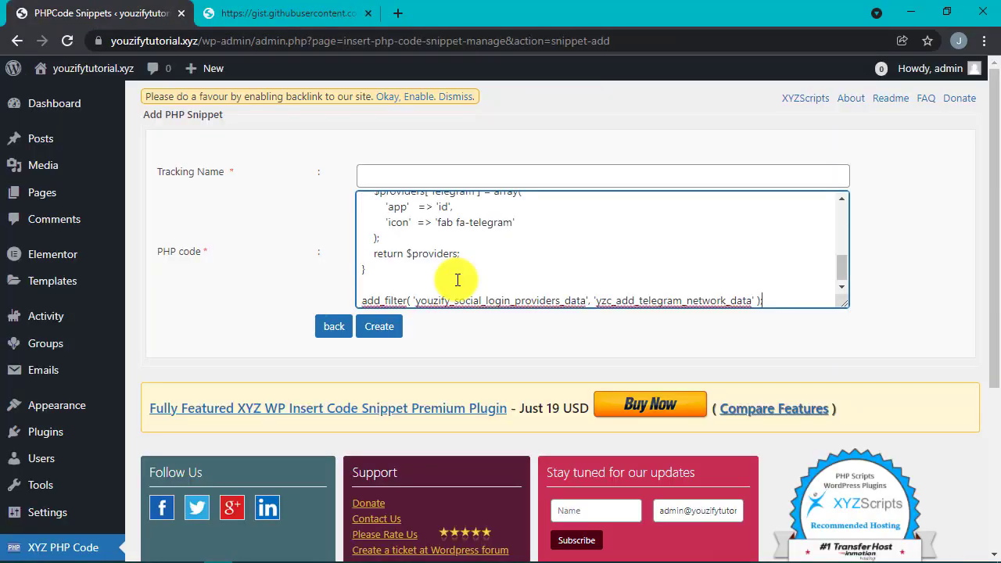
type("Youzify - BuddyPress Add Telegram Social Login")
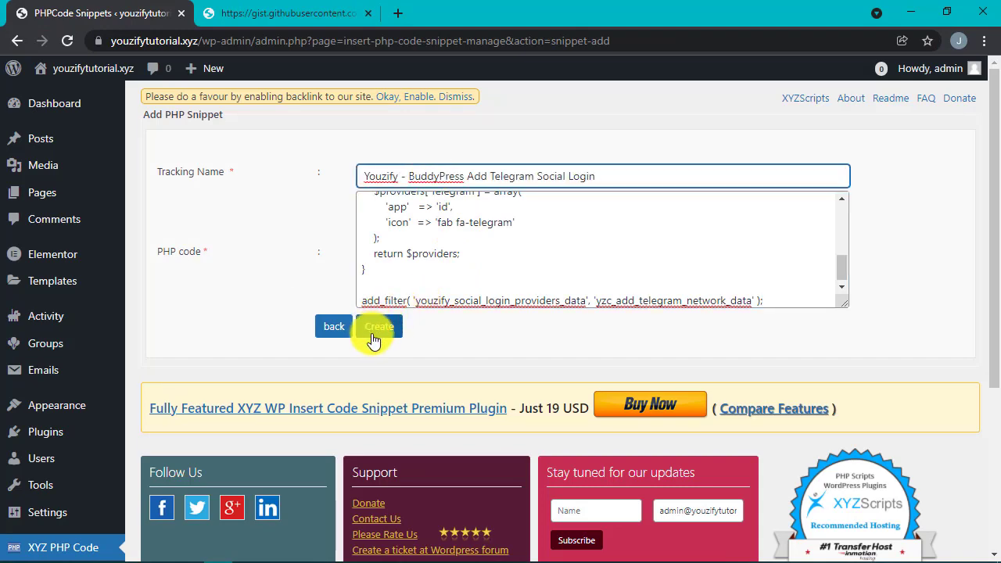
left_click(378, 326)
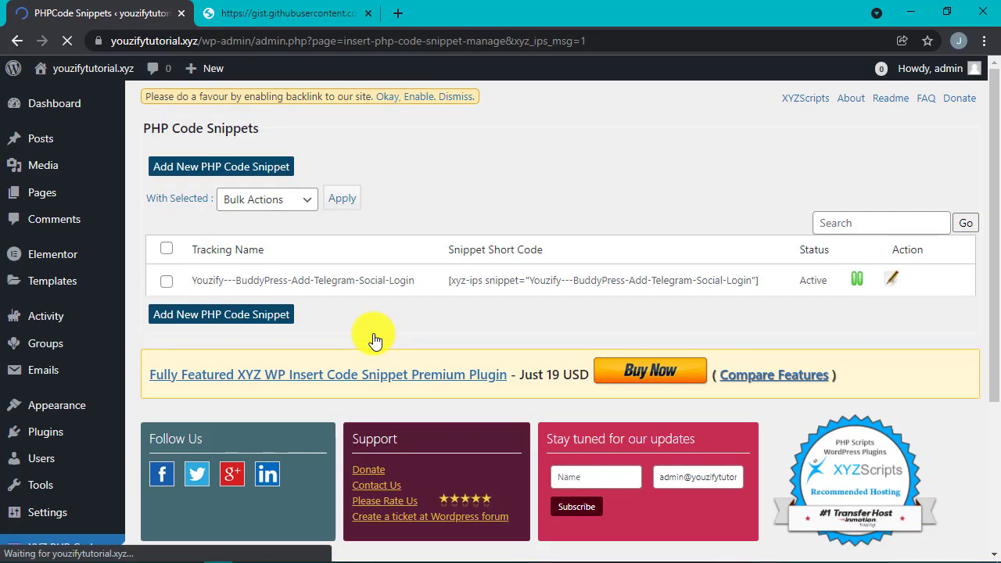
left_click(287, 20)
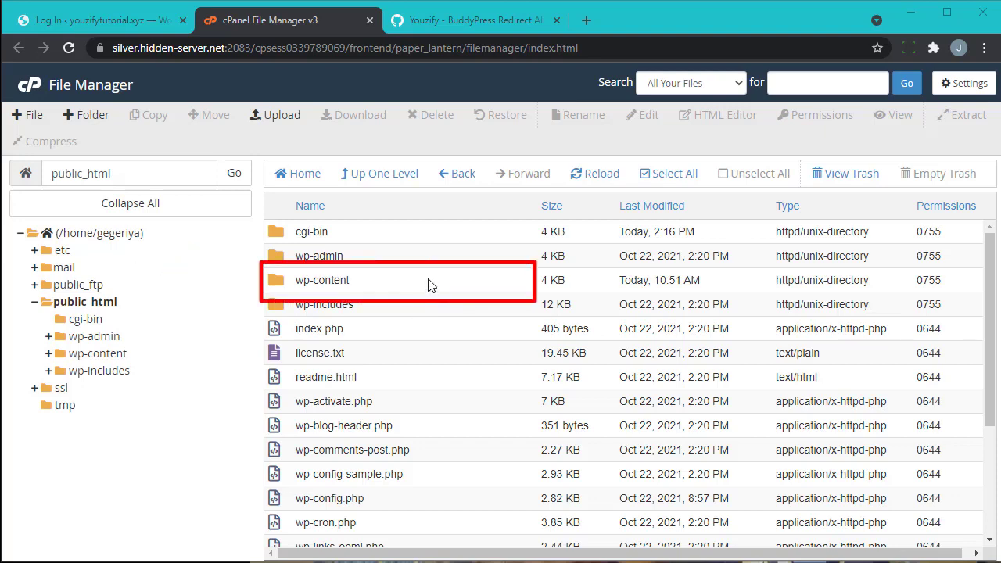
- Create a new bp-custom.php file inside wp-content/plugins
double_click(322, 280)
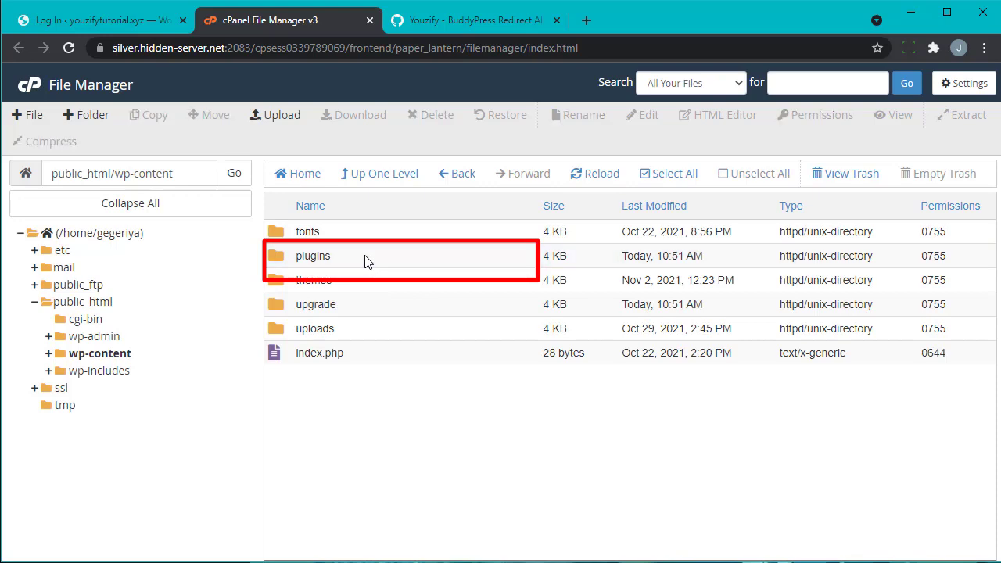
double_click(312, 256)
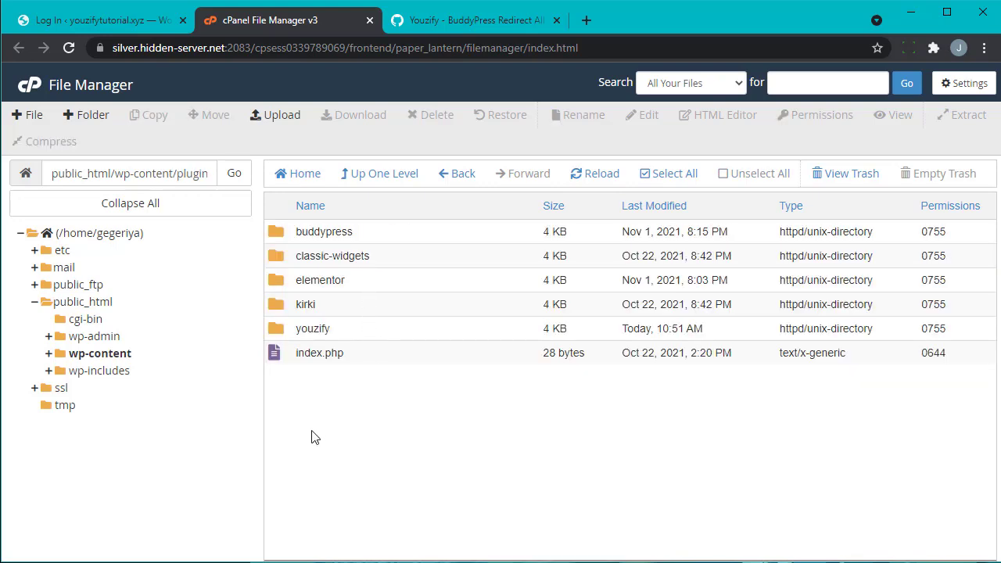
left_click(26, 114)
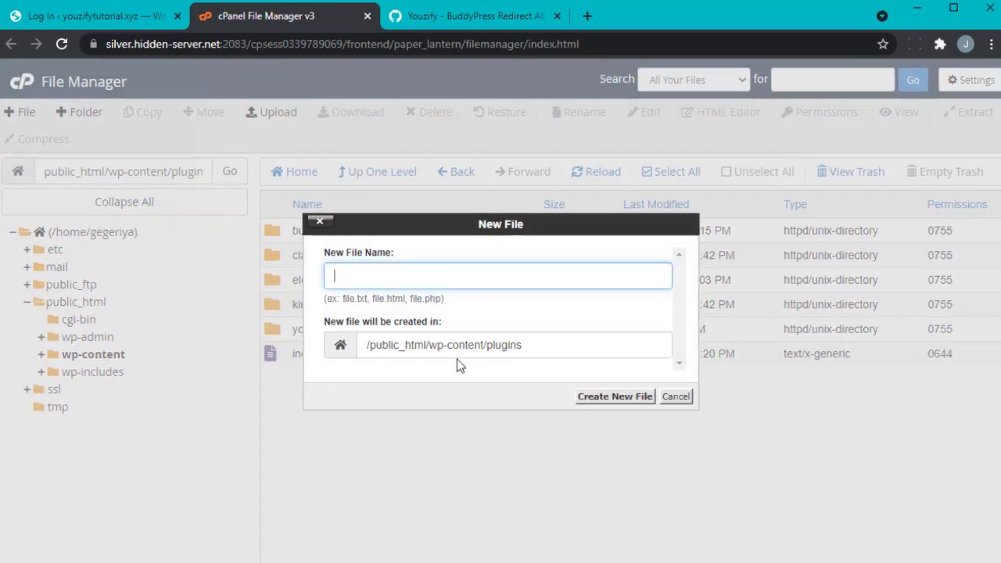
type("bp-")
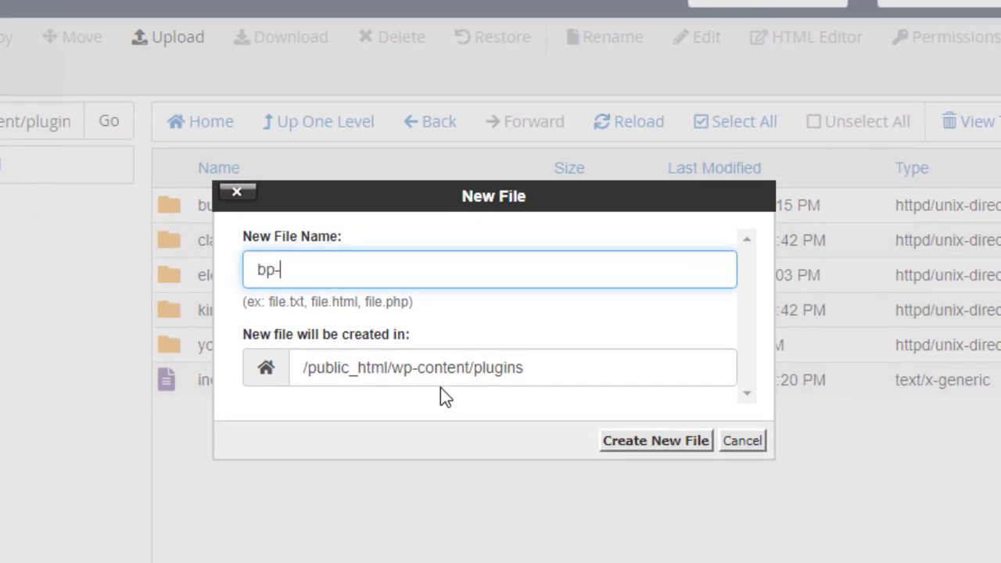
type("custom.p")
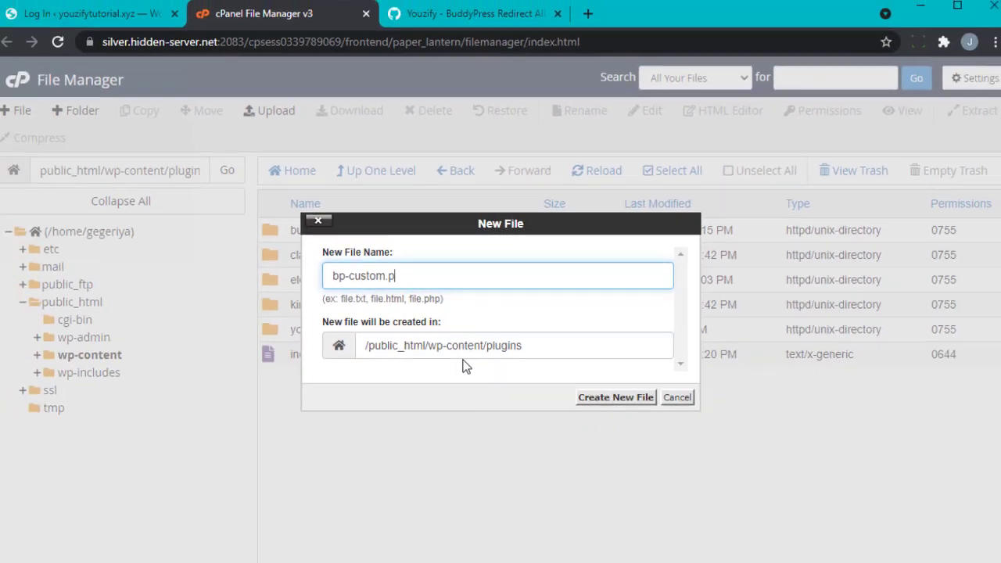
left_click(614, 397)
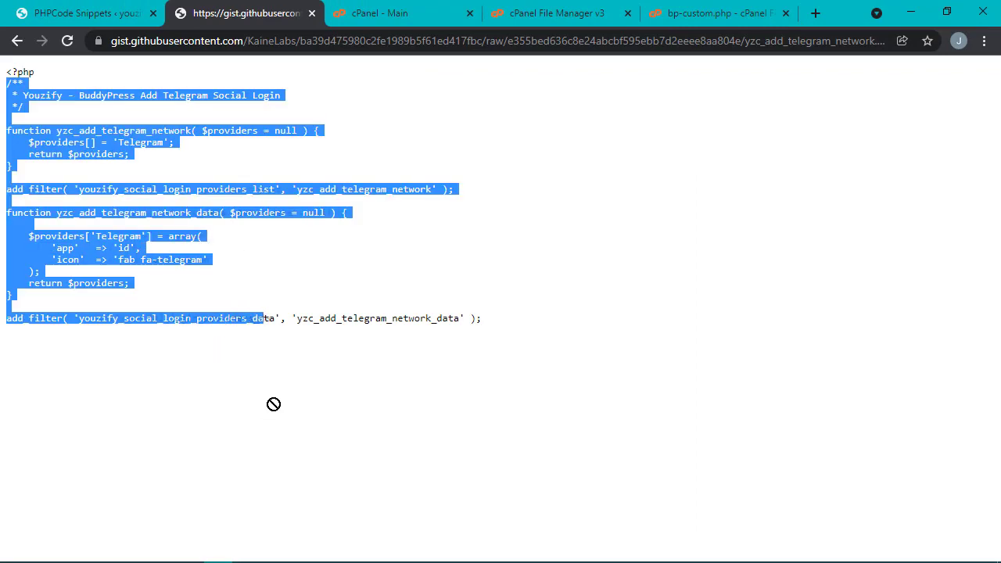
- Save bp-custom.php with the pasted Telegram social login code
left_click(717, 13)
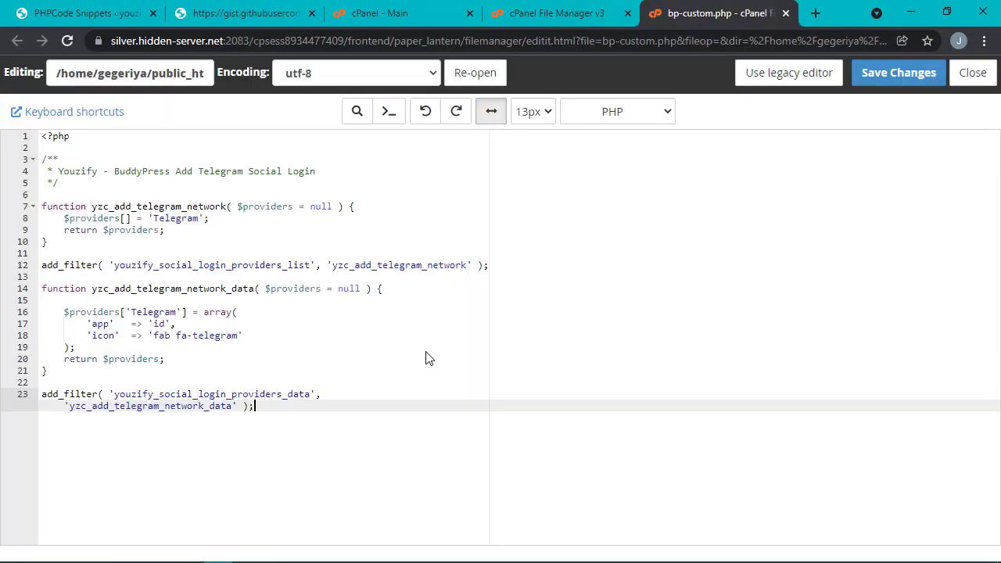
left_click(897, 71)
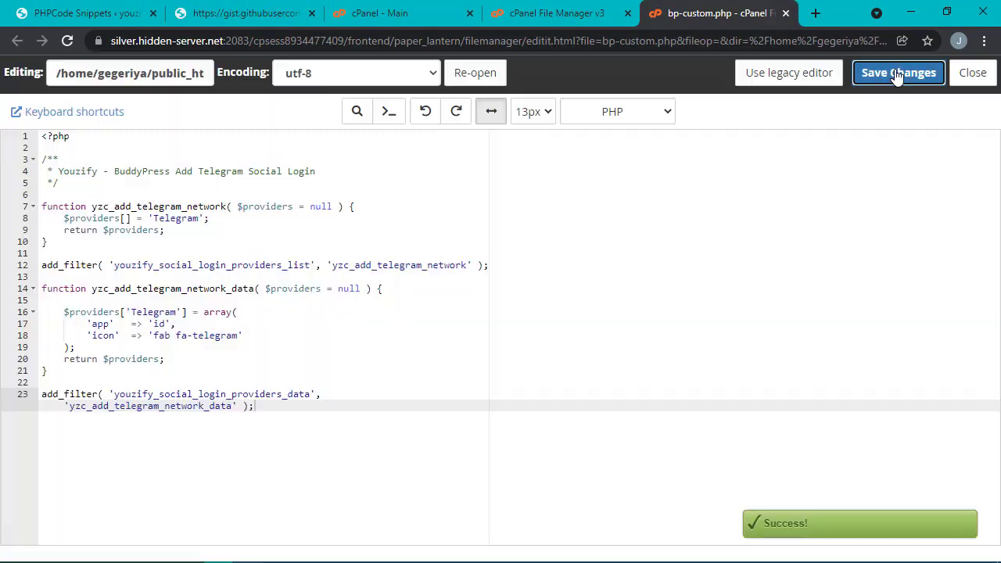